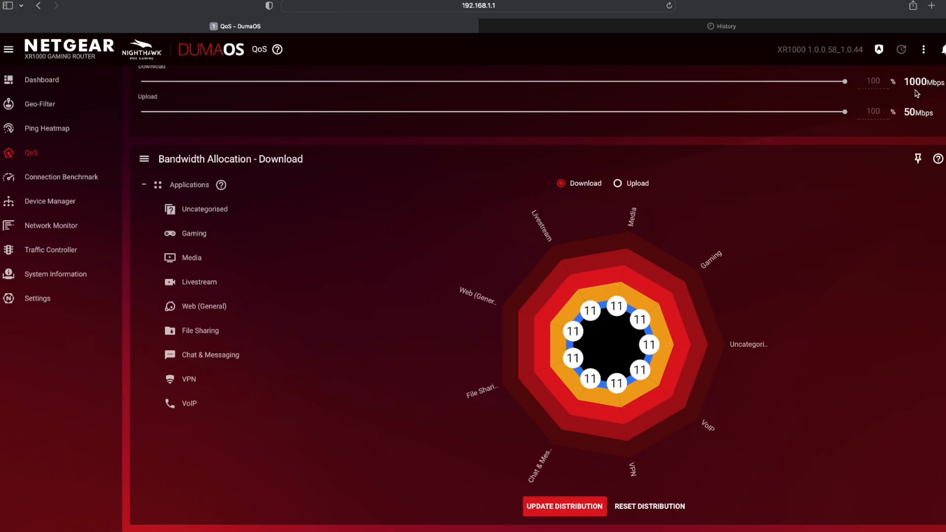
- Switch from QoS to the Traffic Controller page with its welcome introduction
{"action": "left_click", "coordinate": [55, 252]}
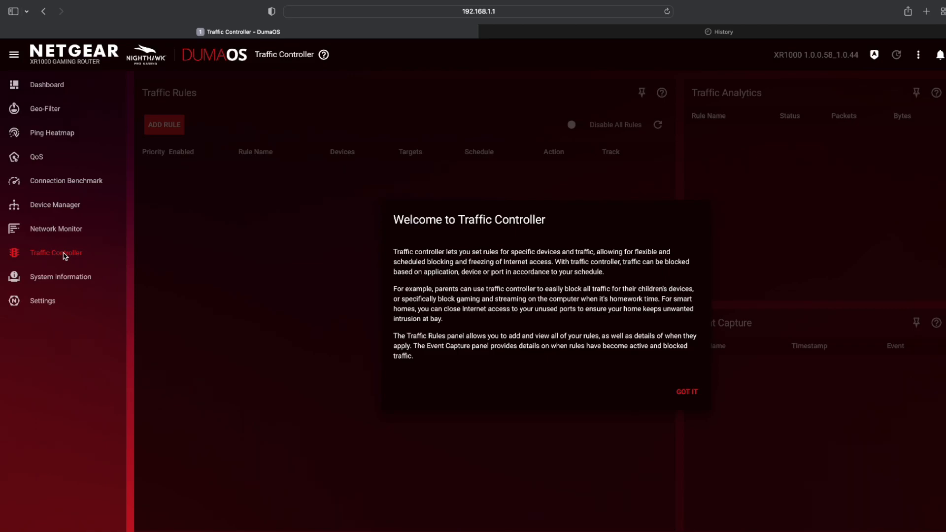
- Dismiss the Traffic Controller welcome and show the Dashboard's help menu
{"action": "left_click", "coordinate": [46, 84]}
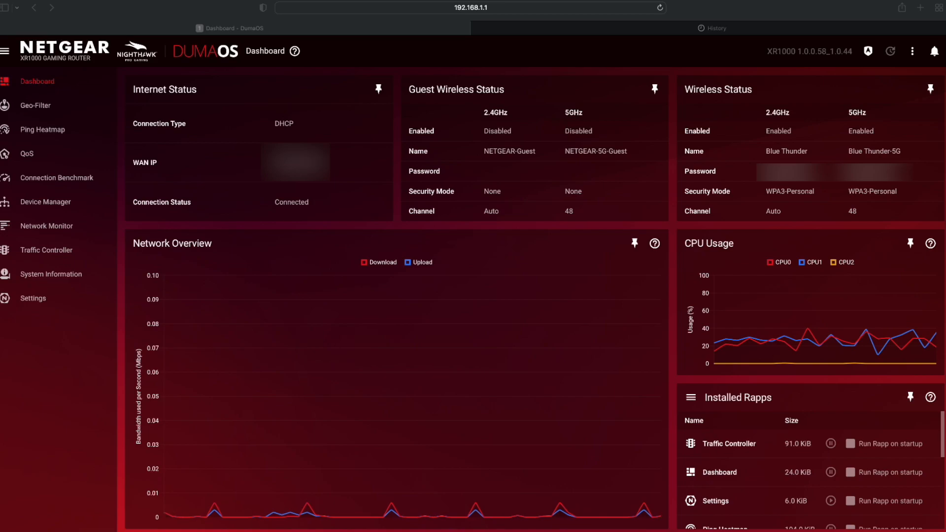
{"action": "left_click", "coordinate": [295, 51]}
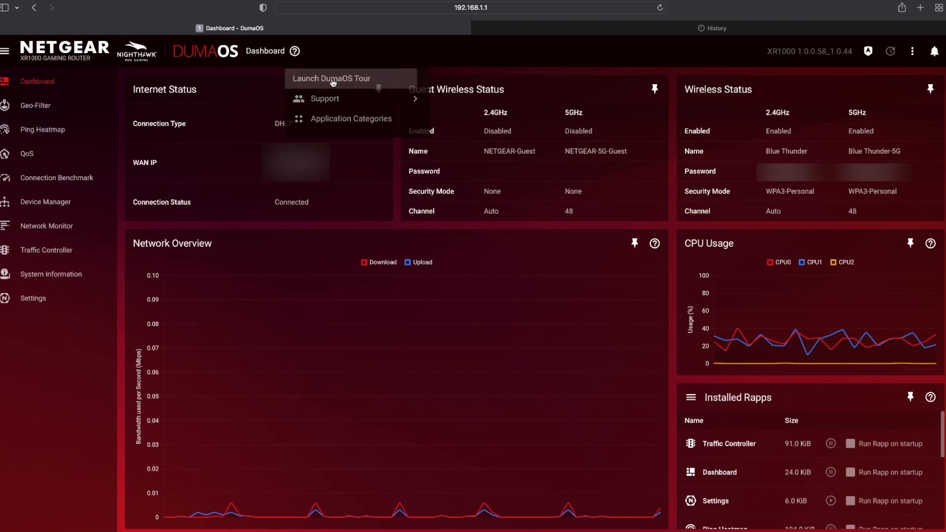
- Launch the DumaOS Dashboard tour, step through all 13 tips and finish it
{"action": "left_click", "coordinate": [331, 78]}
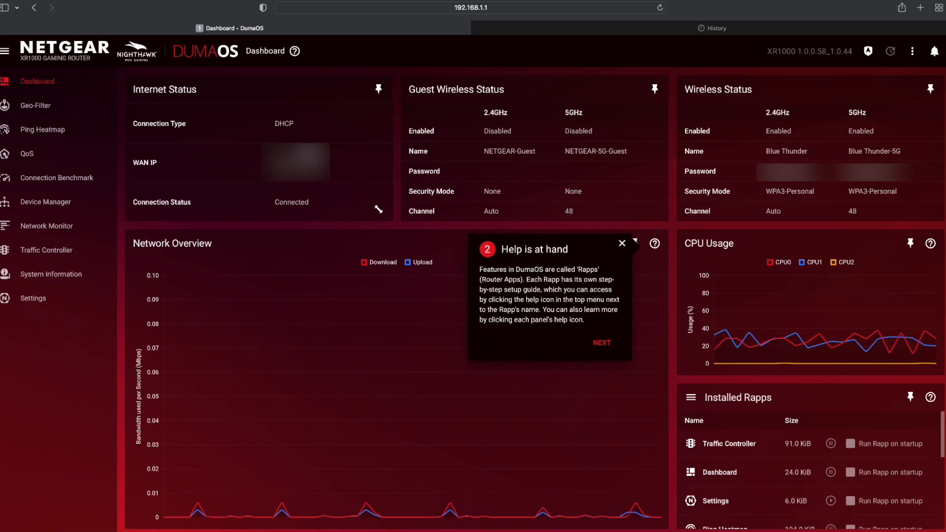
{"action": "mouse_move", "coordinate": [521, 261]}
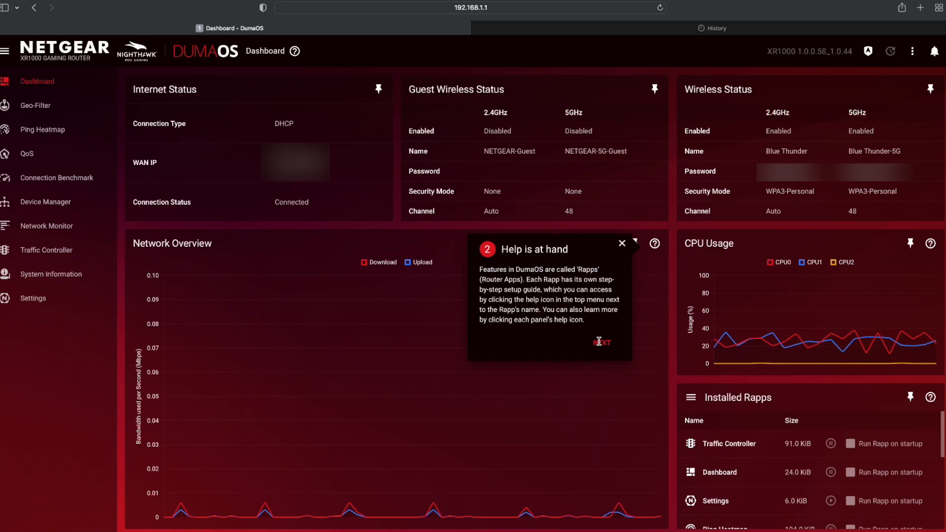
{"action": "left_click", "coordinate": [602, 342]}
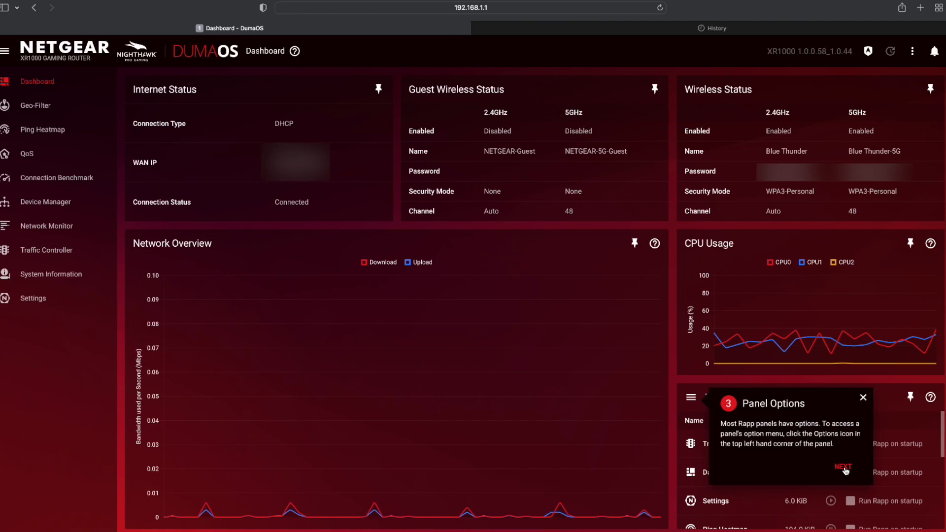
{"action": "left_click", "coordinate": [843, 468]}
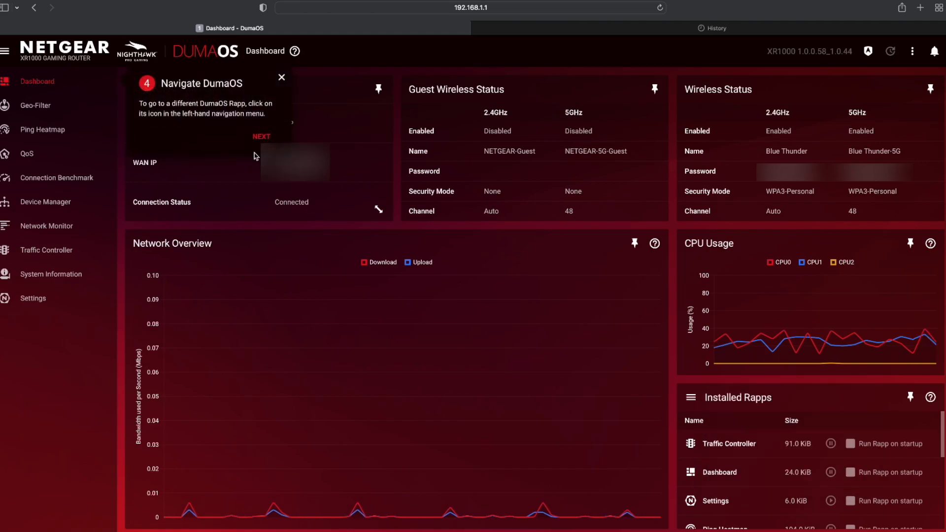
{"action": "left_click", "coordinate": [261, 137]}
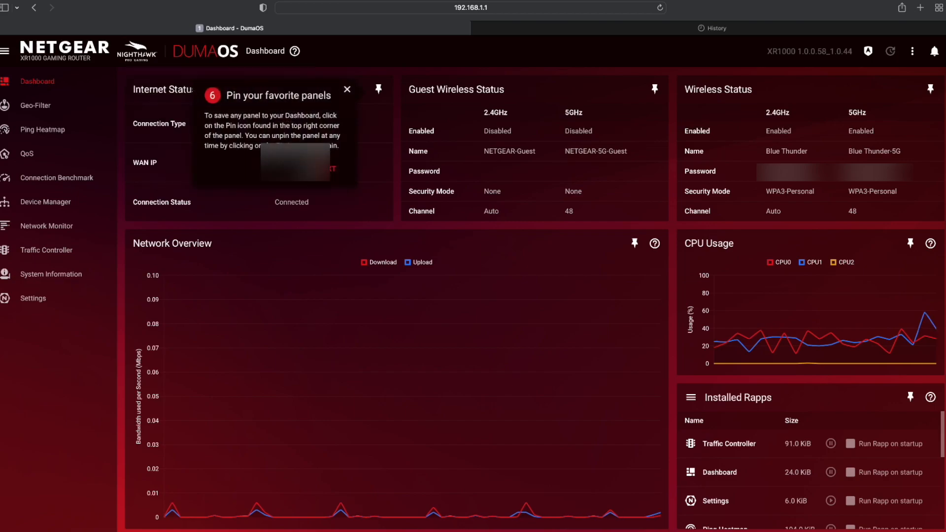
{"action": "left_click", "coordinate": [324, 169]}
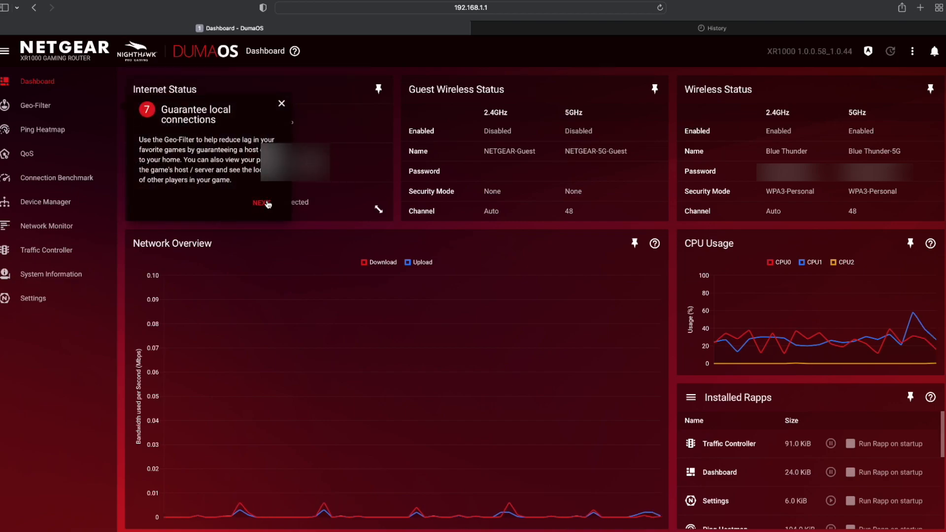
{"action": "left_click", "coordinate": [261, 203]}
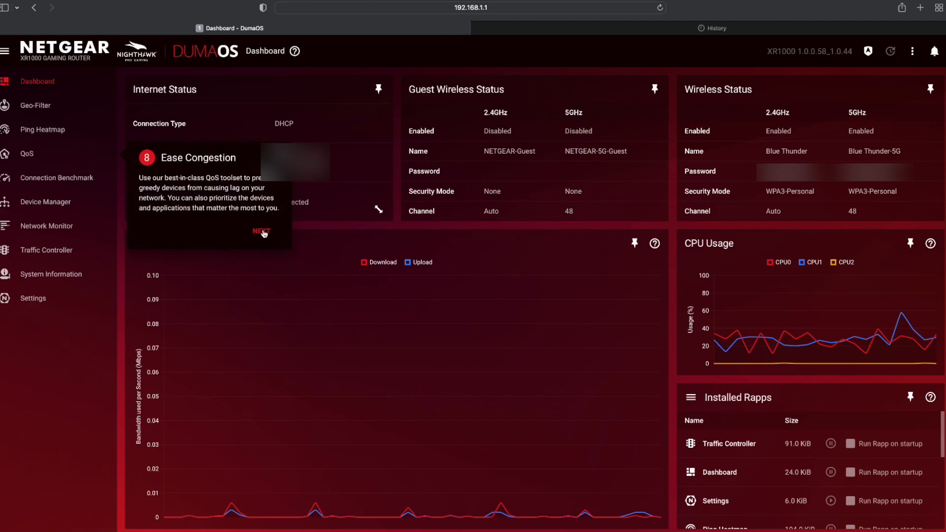
{"action": "left_click", "coordinate": [261, 232]}
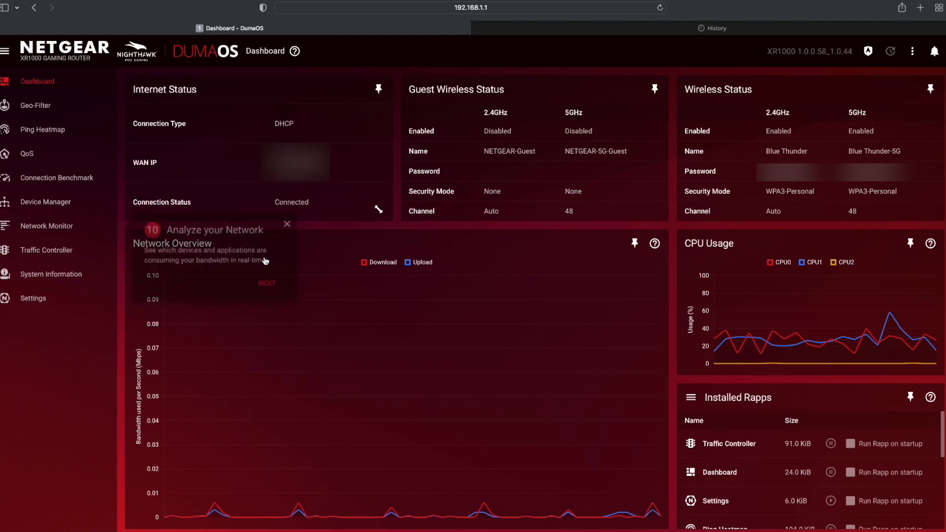
{"action": "left_click", "coordinate": [267, 283]}
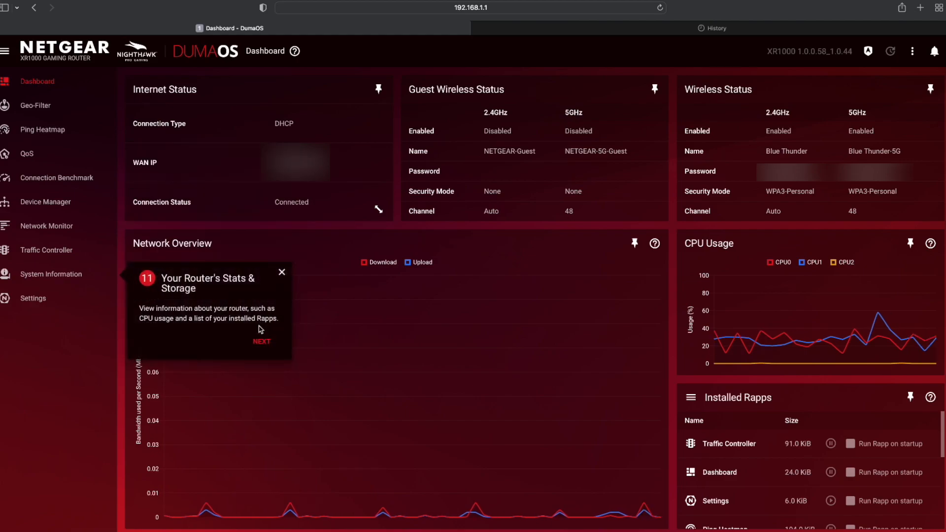
{"action": "left_click", "coordinate": [262, 341]}
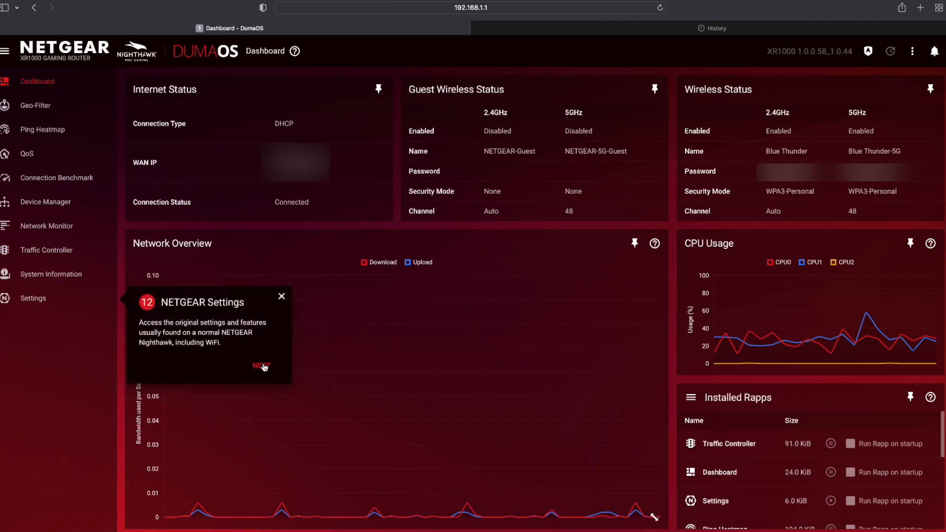
{"action": "left_click", "coordinate": [260, 366]}
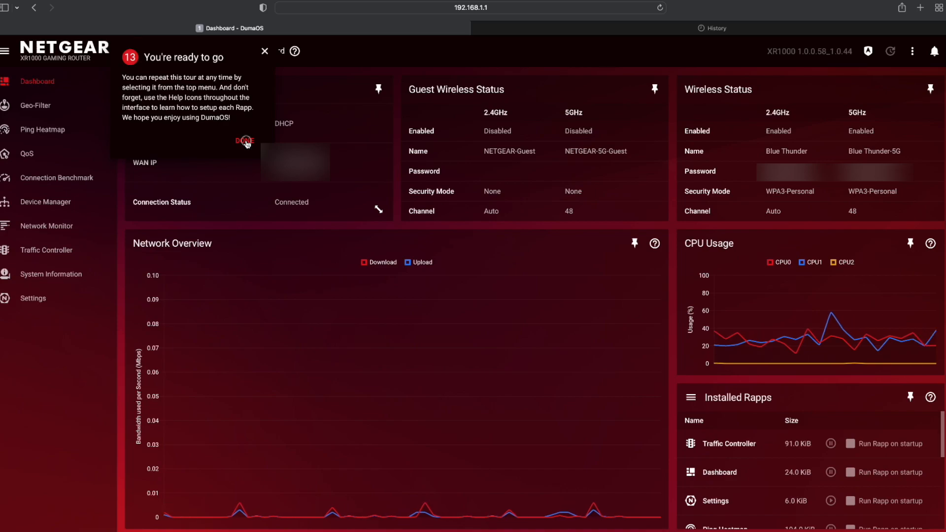
{"action": "left_click", "coordinate": [244, 140]}
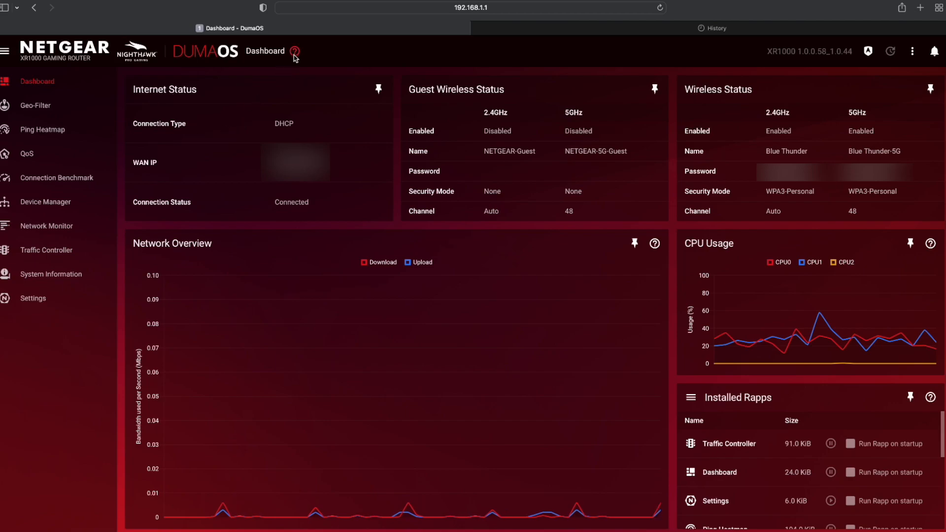
{"action": "left_click", "coordinate": [295, 51]}
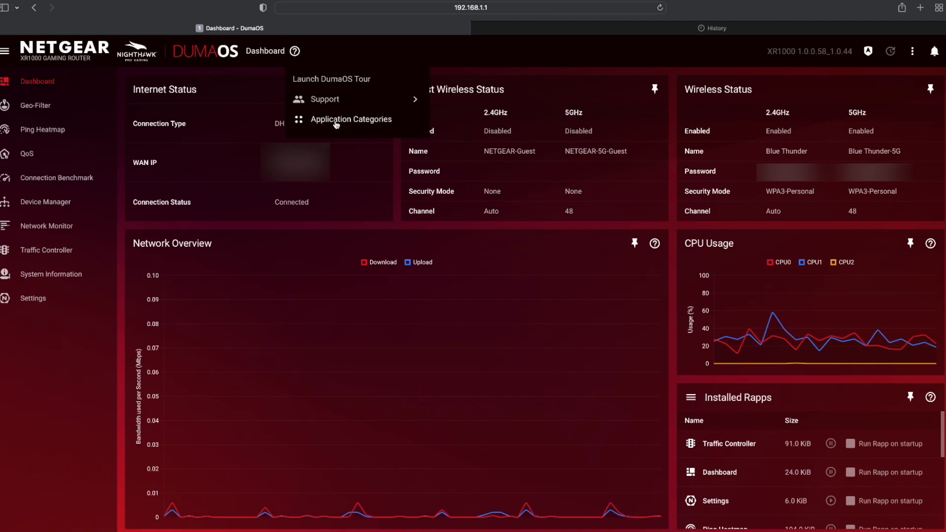
{"action": "left_click", "coordinate": [351, 118]}
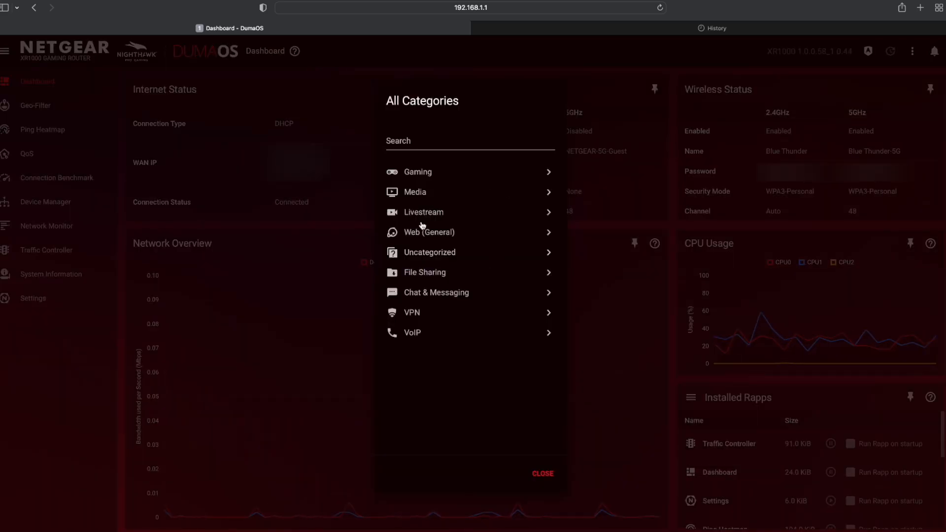
{"action": "mouse_move", "coordinate": [451, 324]}
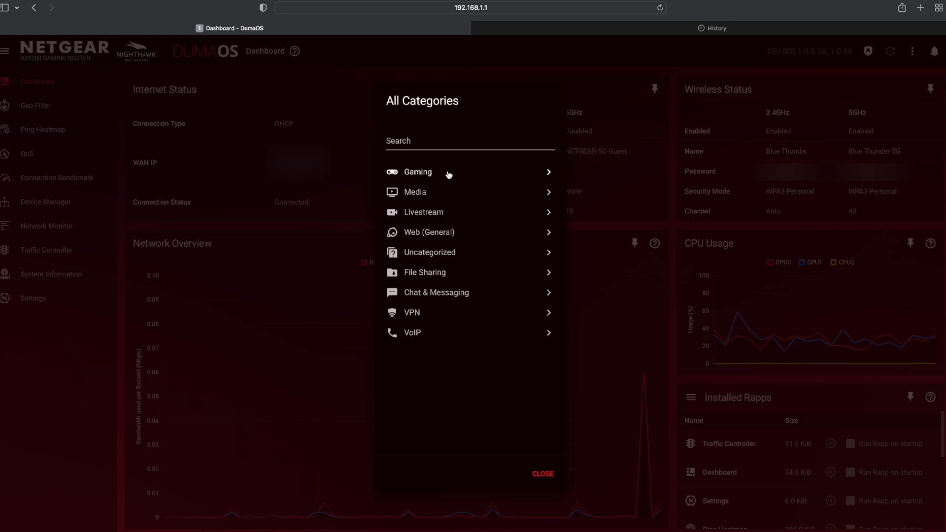
{"action": "left_click", "coordinate": [417, 172]}
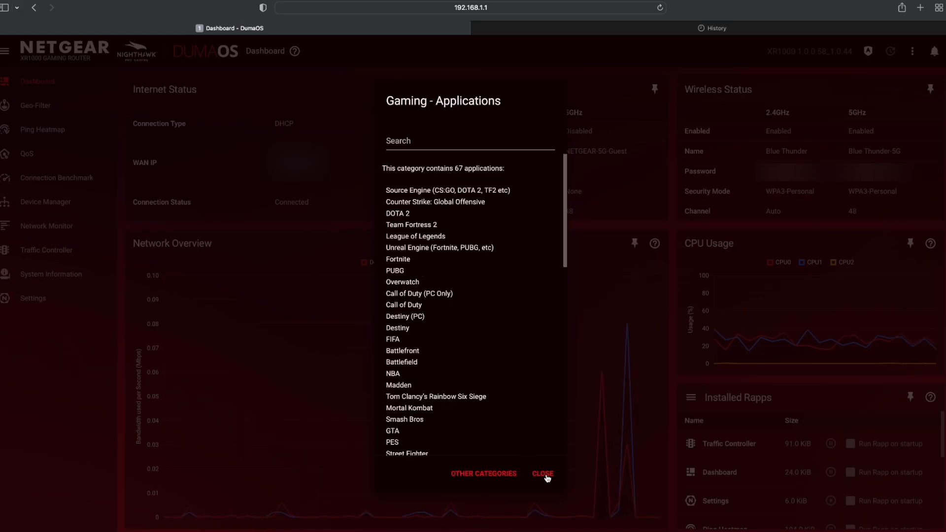
{"action": "left_click", "coordinate": [542, 474]}
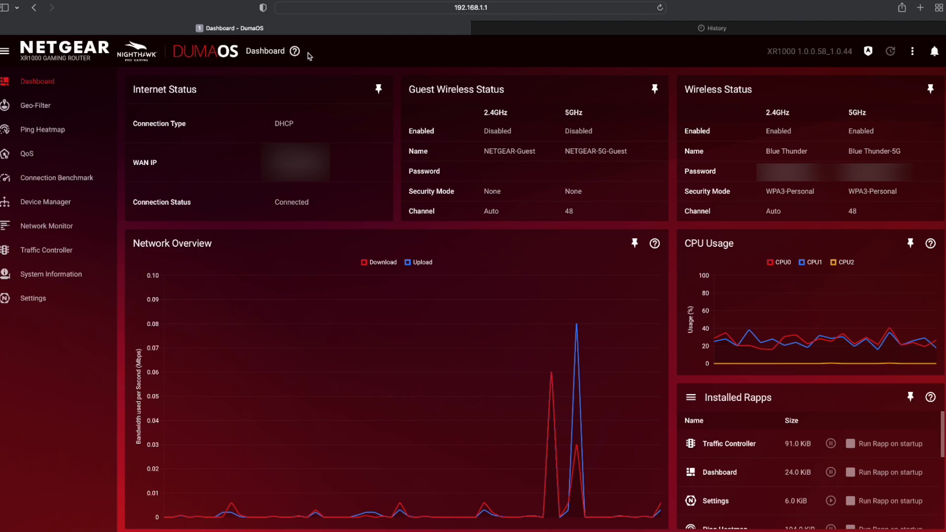
{"action": "left_click", "coordinate": [42, 129]}
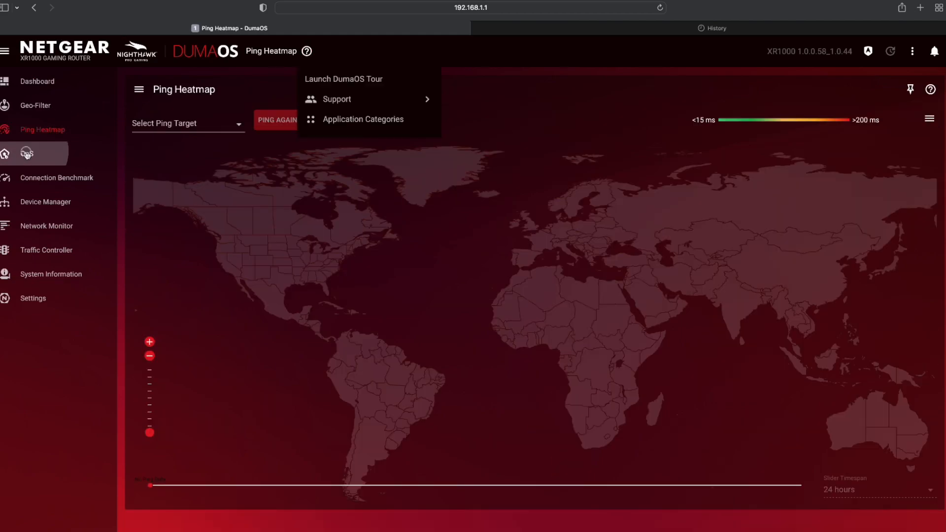
- Enter QoS, skip its tour and reach the Download bandwidth allocation chart
{"action": "left_click", "coordinate": [26, 153]}
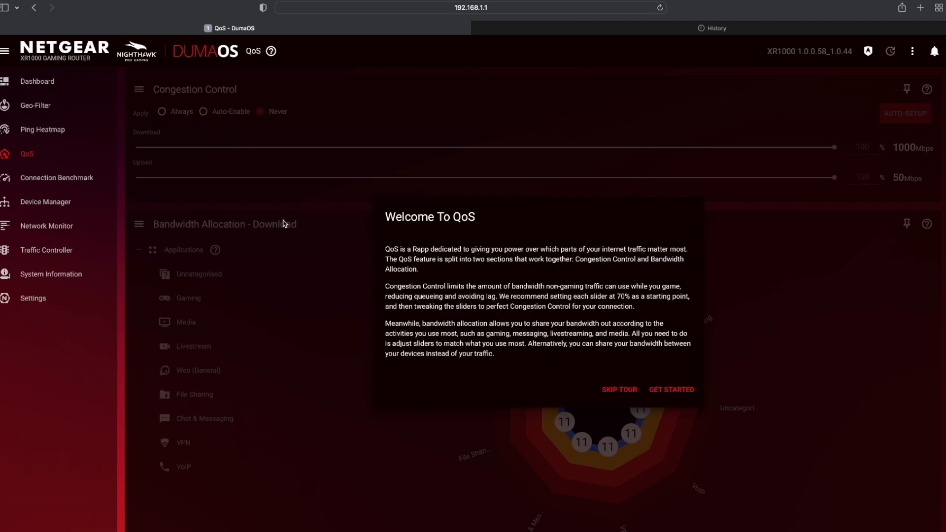
{"action": "left_click", "coordinate": [670, 389]}
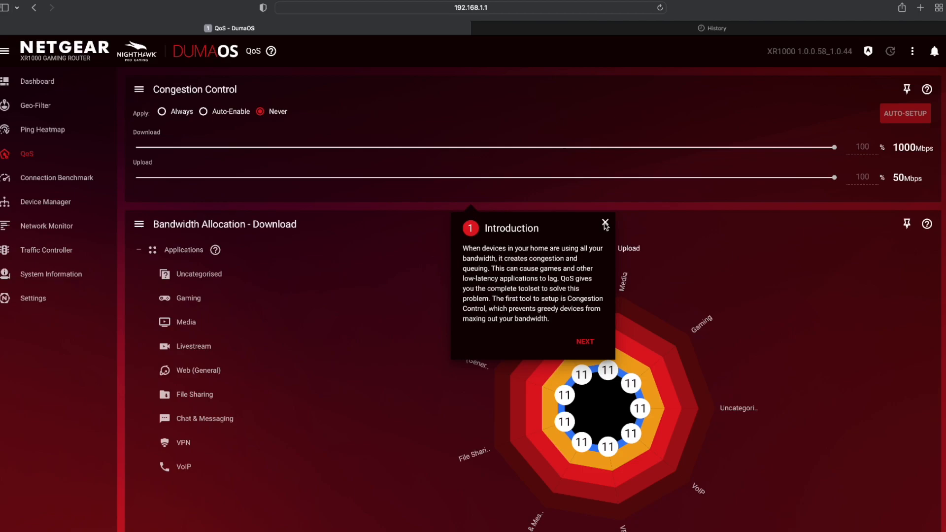
{"action": "left_click", "coordinate": [604, 223]}
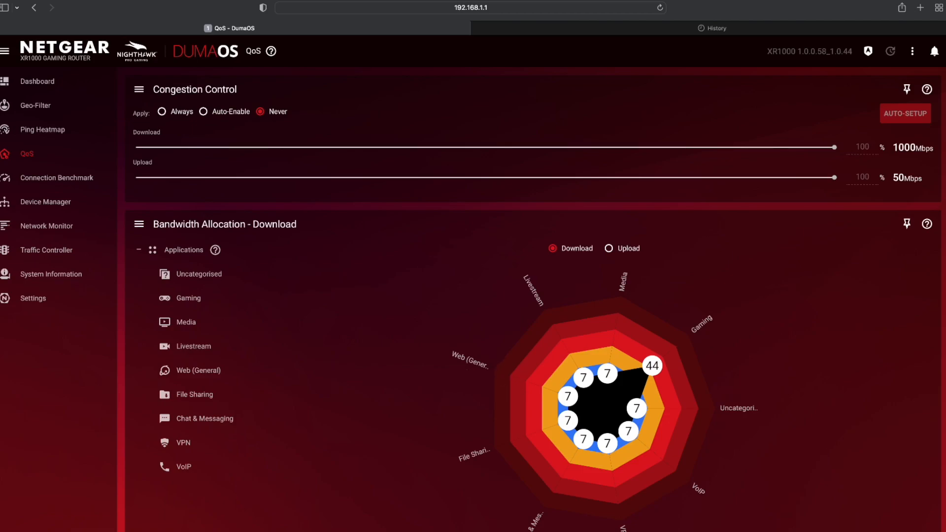
{"action": "scroll", "scroll_direction": "down", "scroll_amount": 3}
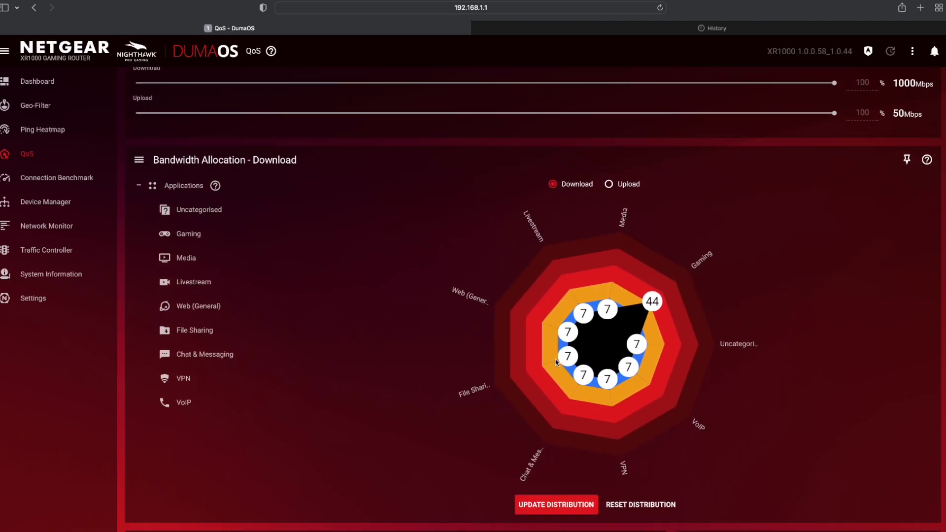
{"action": "mouse_move", "coordinate": [625, 481]}
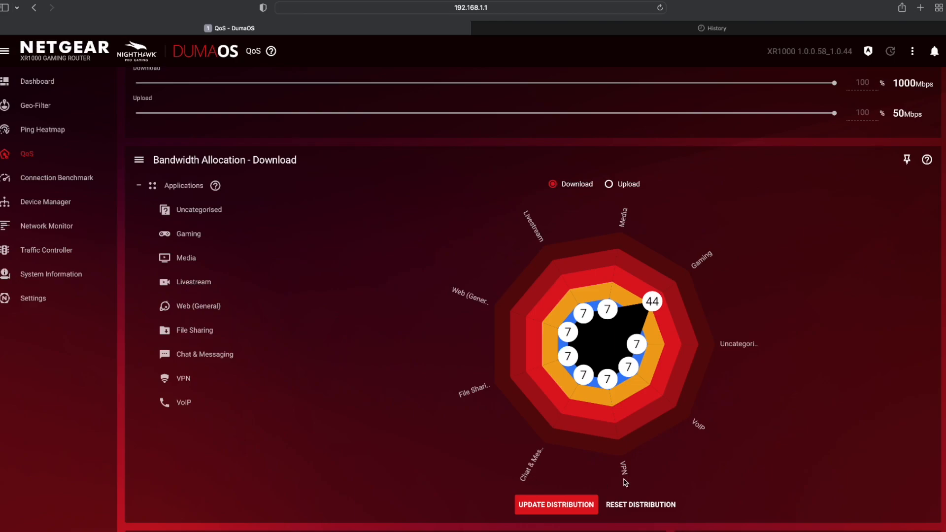
{"action": "mouse_move", "coordinate": [688, 418]}
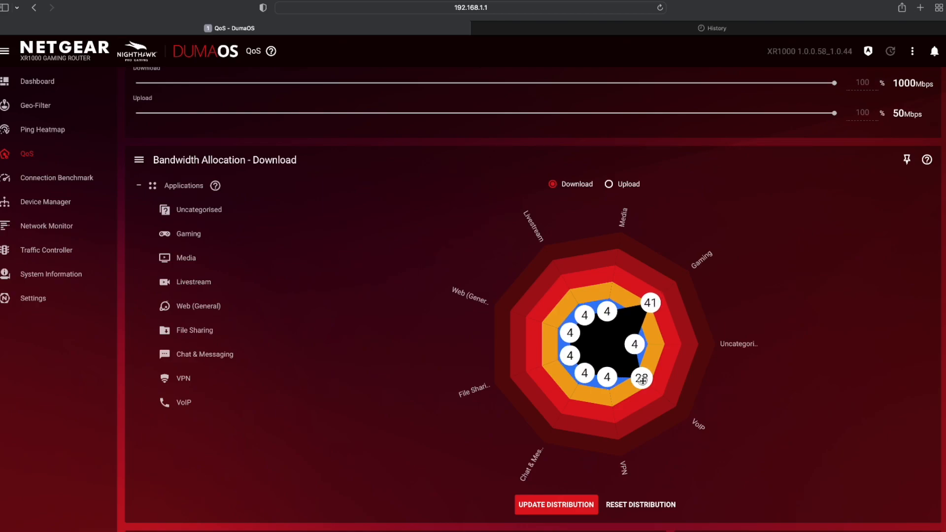
- Reshape the download radar chart so Gaming gets the largest share at 28
{"action": "left_click_drag", "start_coordinate": [641, 379], "coordinate": [659, 395]}
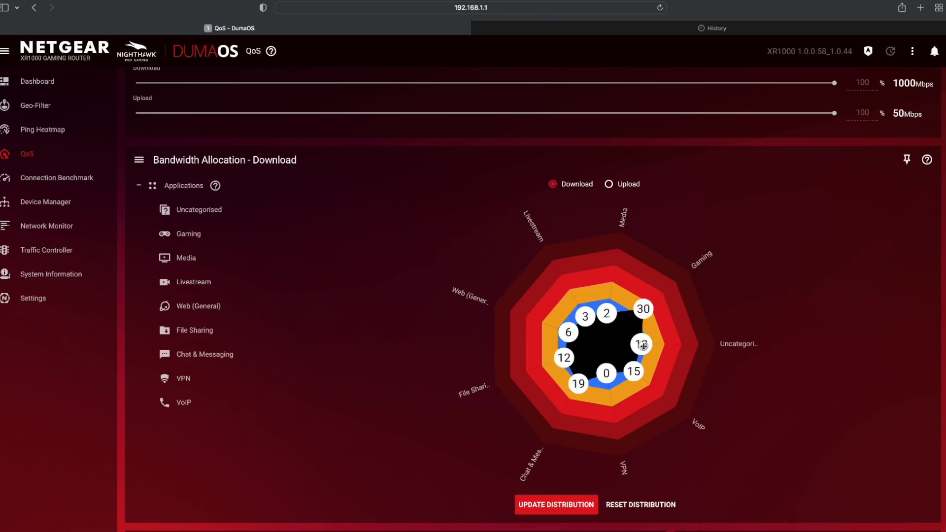
{"action": "left_click_drag", "start_coordinate": [607, 373], "coordinate": [607, 378]}
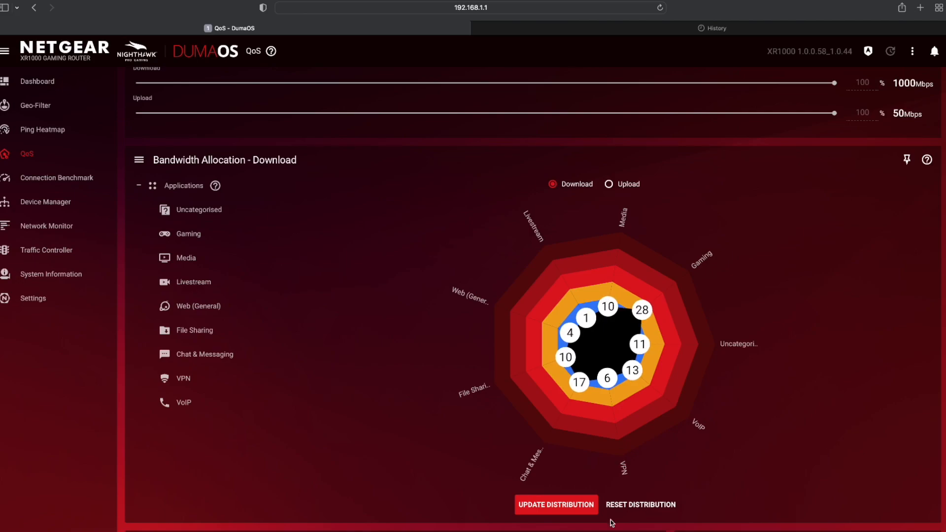
- Apply the custom download split, then reset every category to an even 11
{"action": "left_click", "coordinate": [555, 505]}
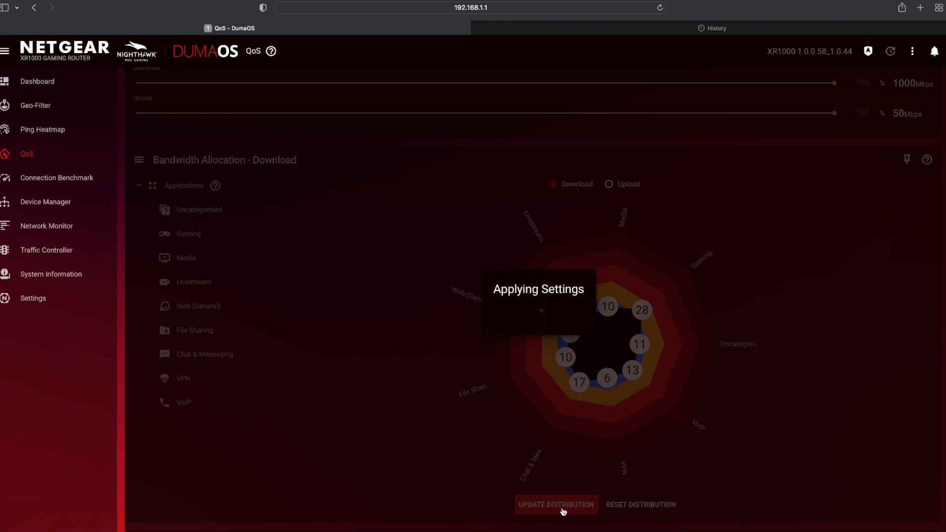
{"action": "left_click", "coordinate": [555, 505]}
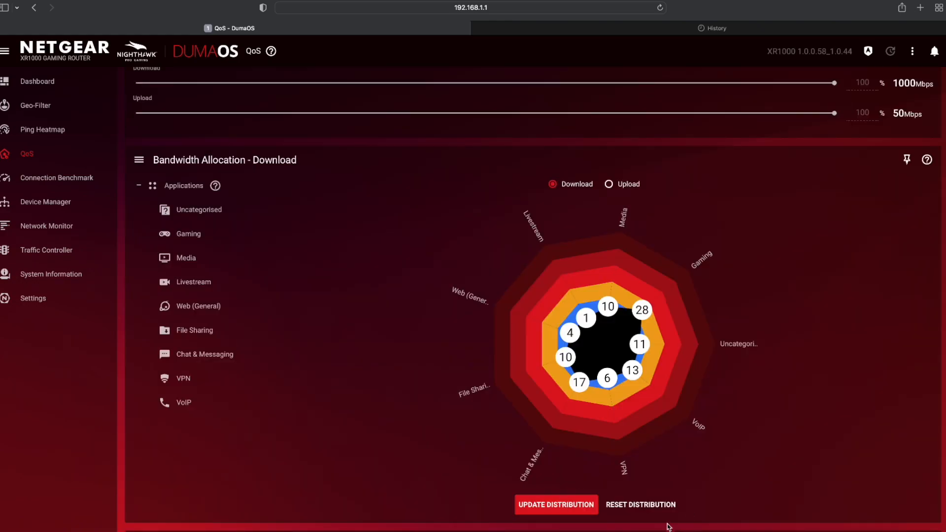
{"action": "left_click", "coordinate": [640, 504]}
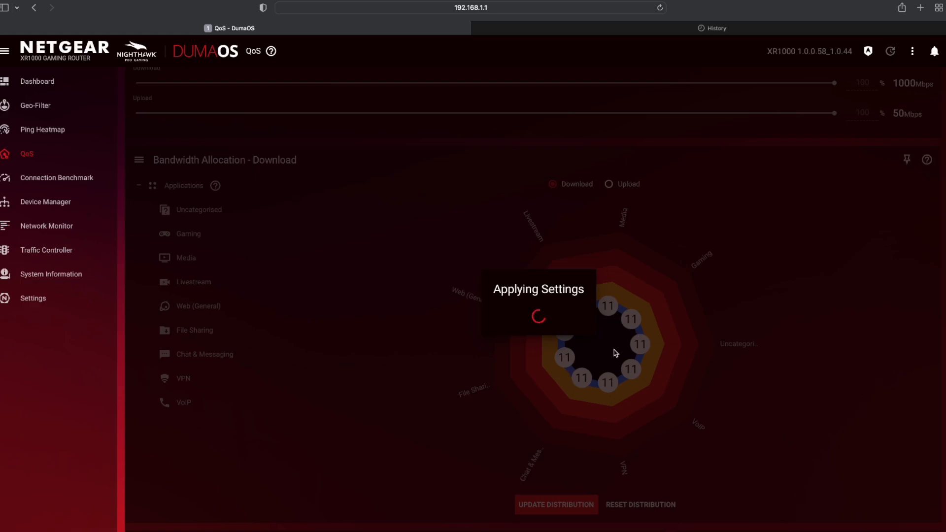
{"action": "left_click", "coordinate": [555, 505]}
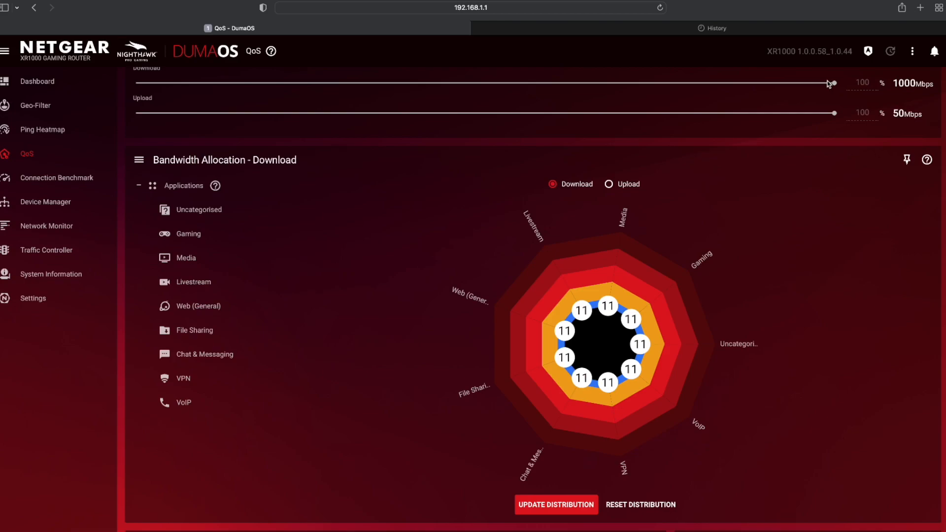
{"action": "mouse_move", "coordinate": [874, 96]}
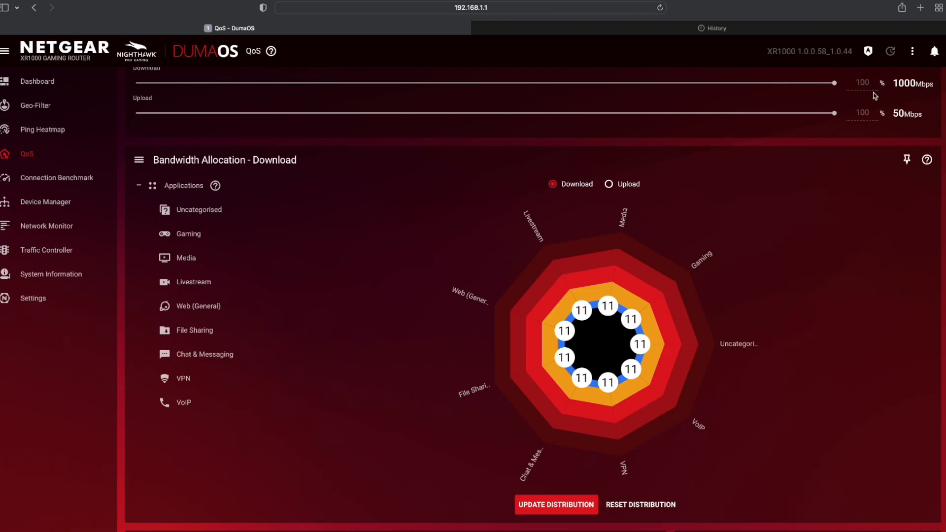
{"action": "mouse_move", "coordinate": [69, 209]}
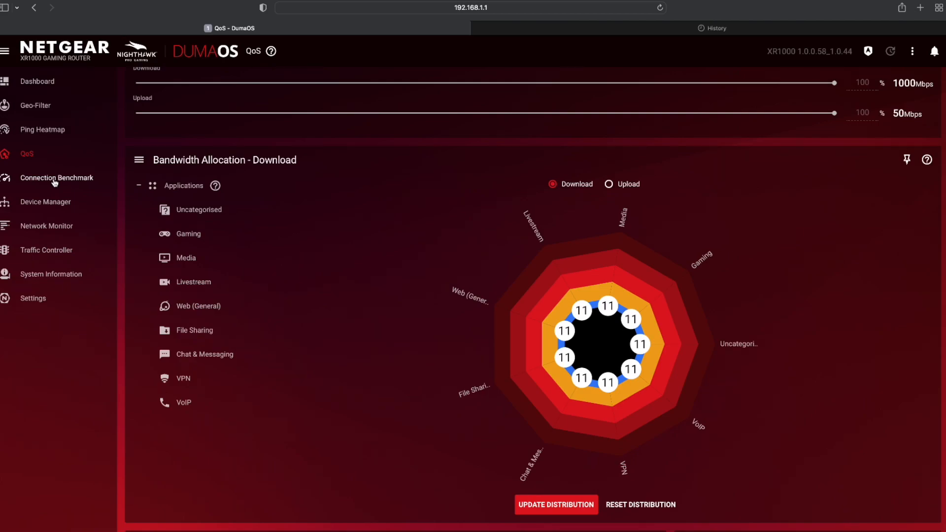
- Enter Traffic Controller and dismiss its welcome, leaving the empty rules list
{"action": "left_click", "coordinate": [46, 250]}
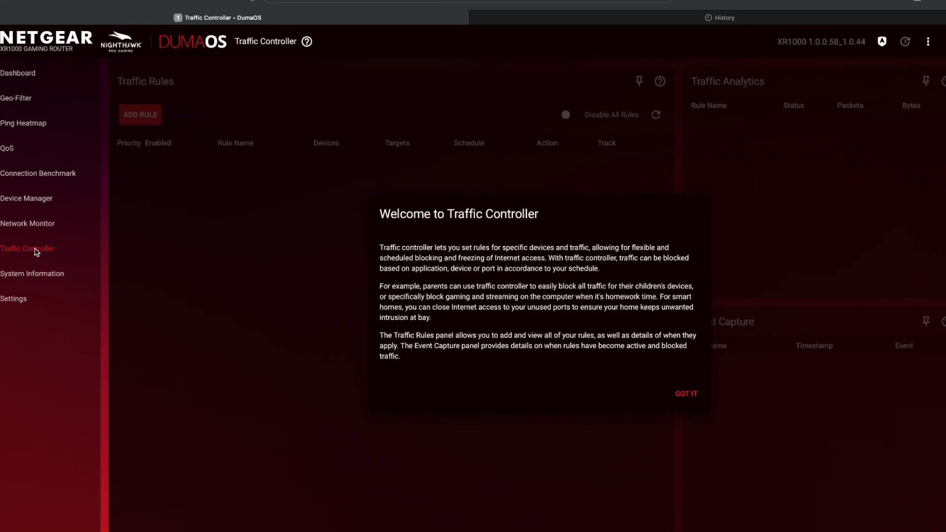
{"action": "scroll", "scroll_direction": "down", "scroll_amount": 3}
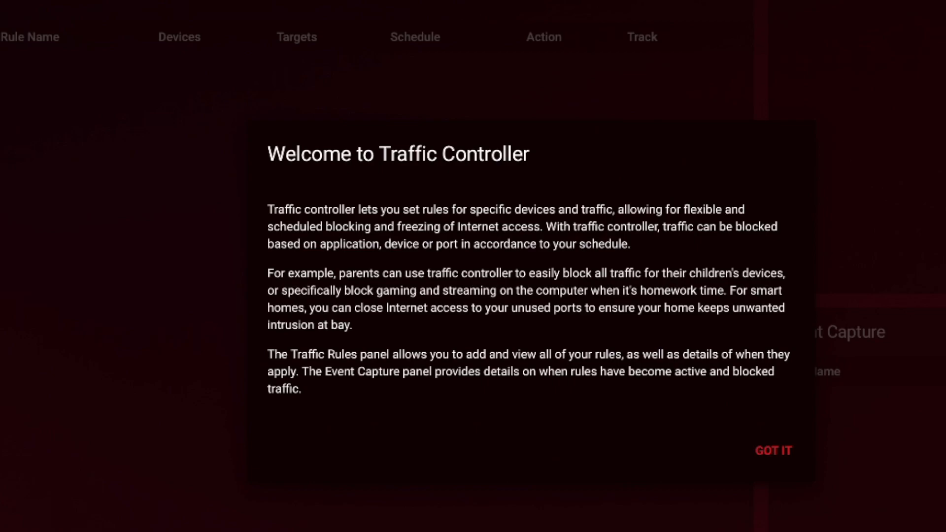
{"action": "mouse_move", "coordinate": [422, 279]}
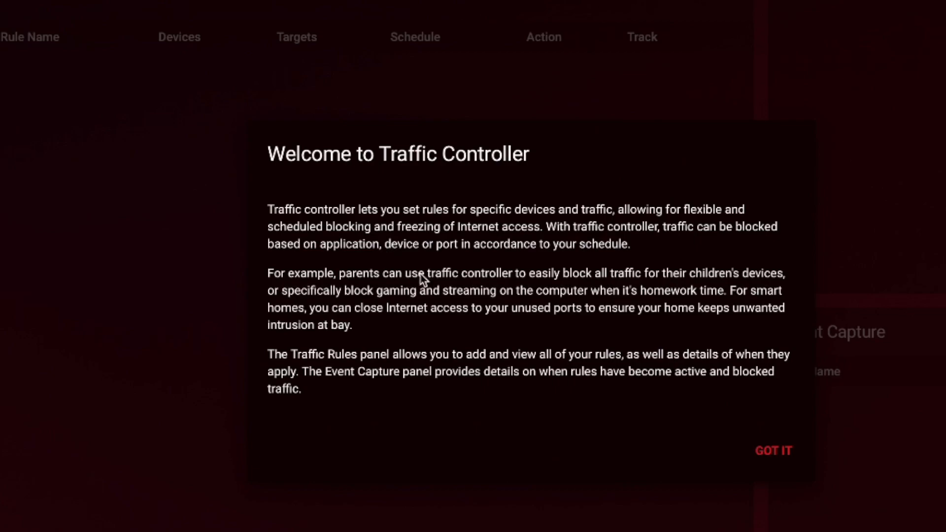
{"action": "left_click", "coordinate": [773, 450]}
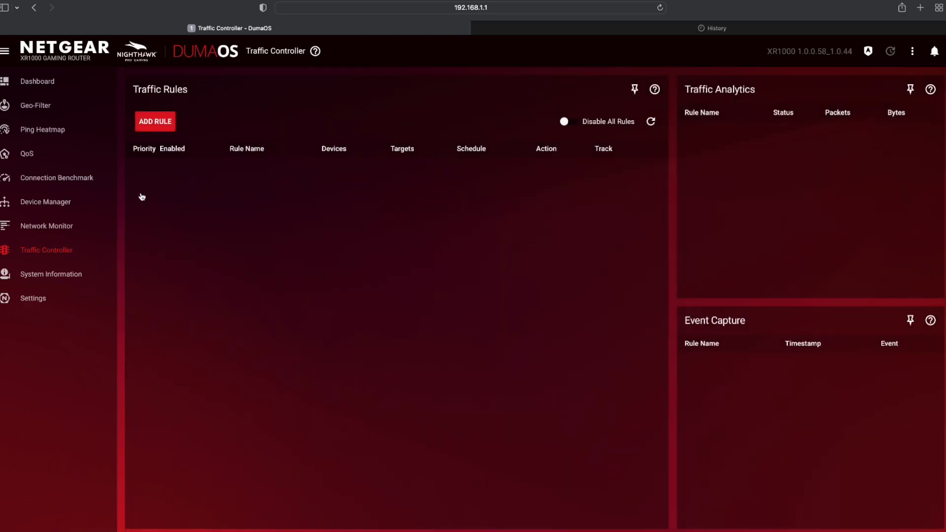
{"action": "left_click", "coordinate": [155, 121]}
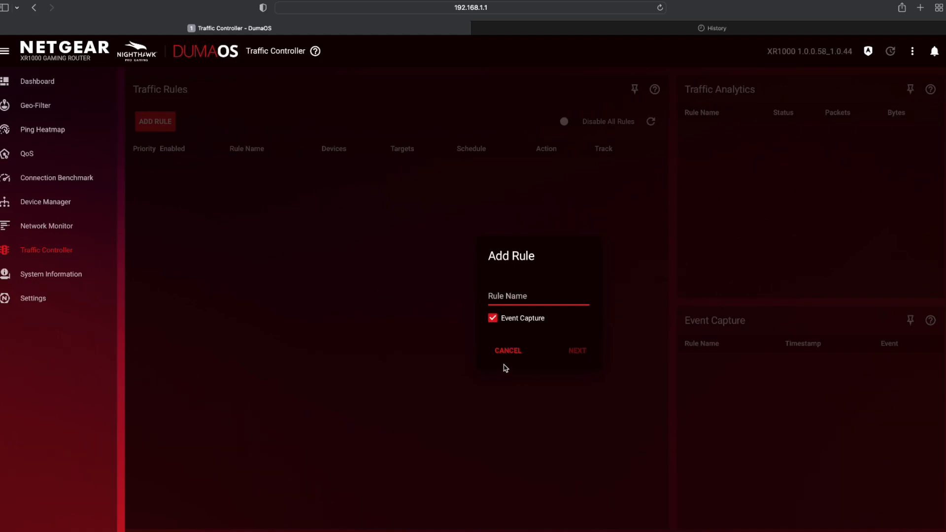
{"action": "left_click", "coordinate": [508, 350]}
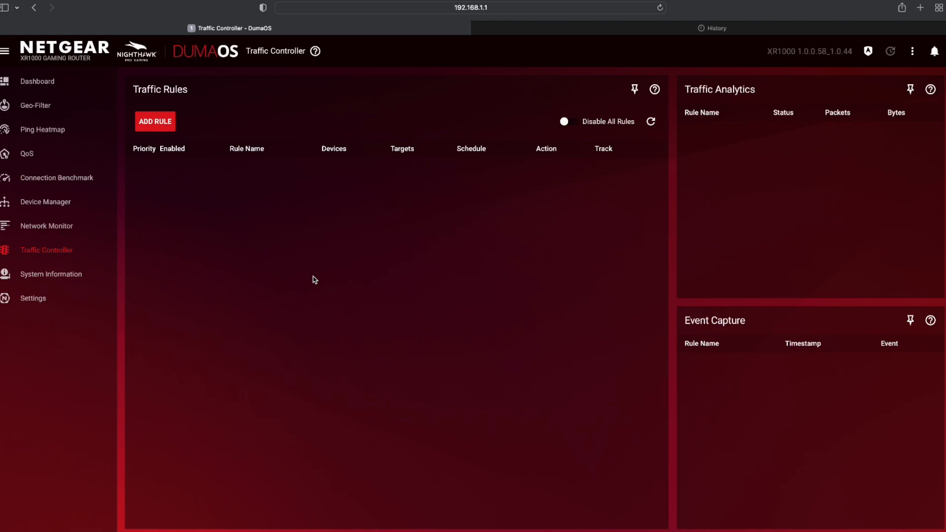
{"action": "mouse_move", "coordinate": [103, 256]}
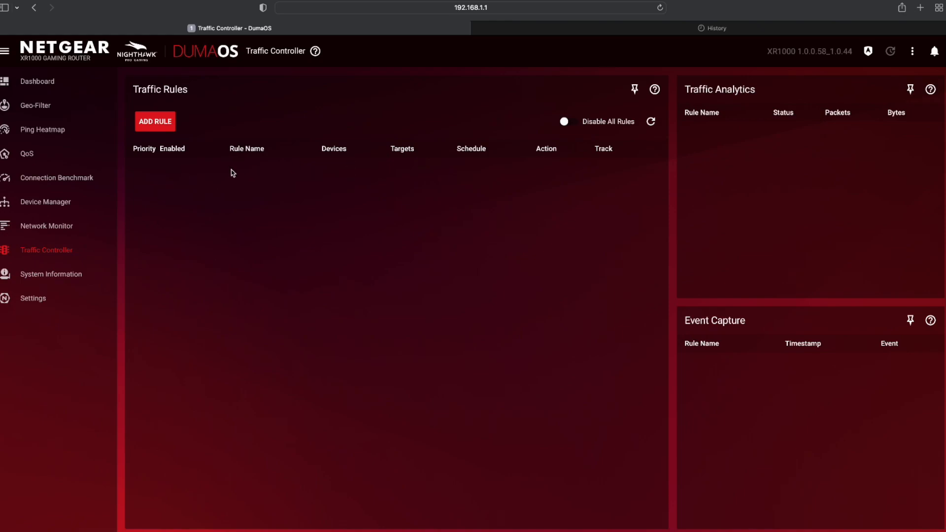
{"action": "mouse_move", "coordinate": [53, 276]}
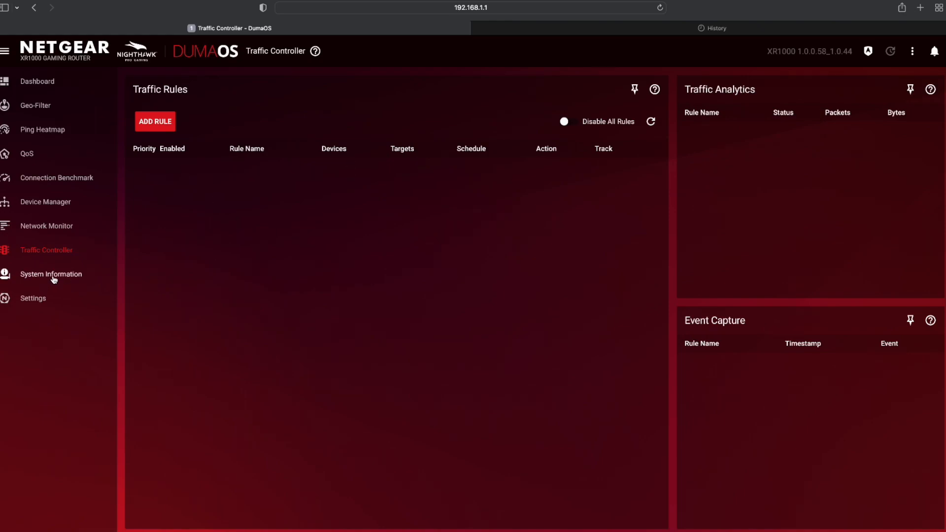
{"action": "left_click", "coordinate": [37, 81]}
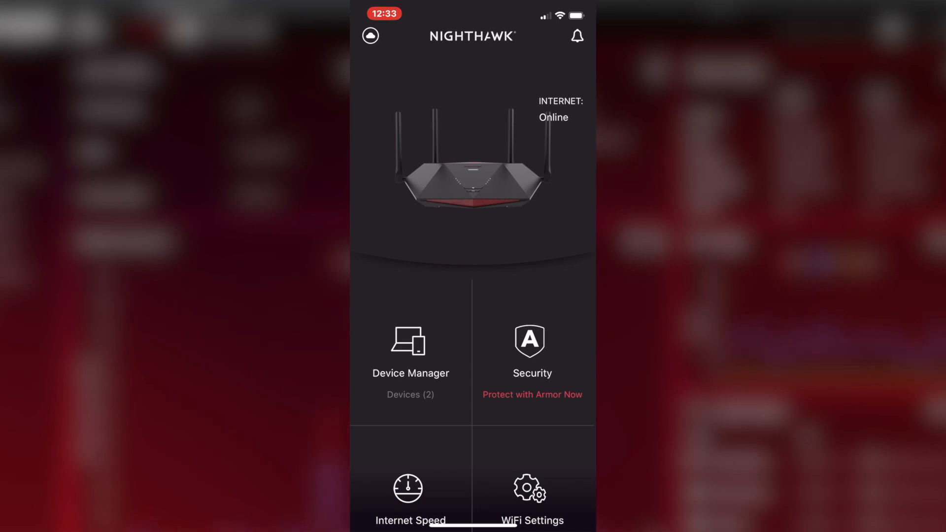
{"action": "scroll", "scroll_direction": "down", "scroll_amount": 3}
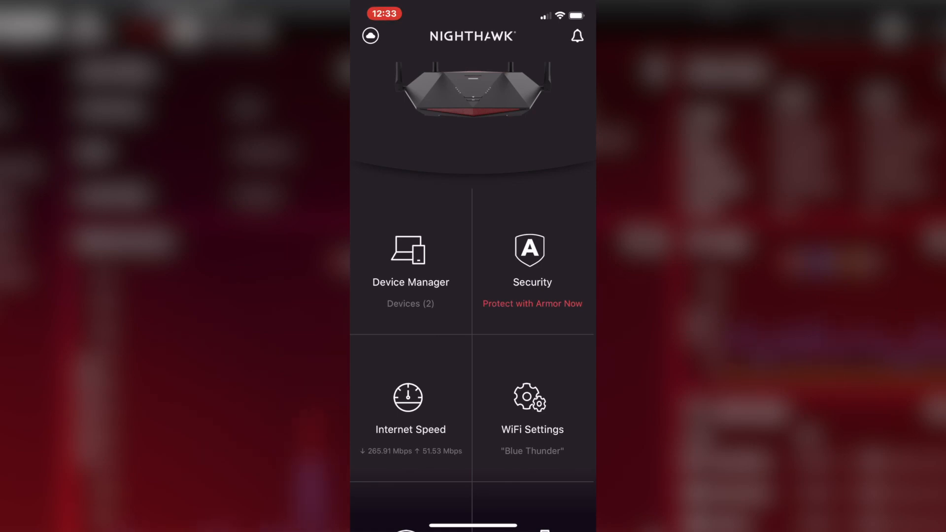
{"action": "left_click", "coordinate": [410, 265]}
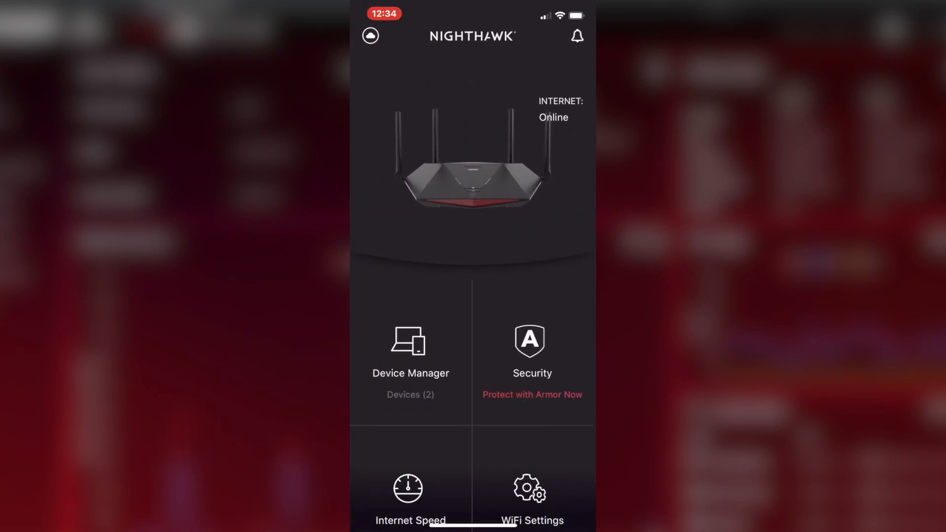
{"action": "scroll", "scroll_direction": "down", "scroll_amount": 3}
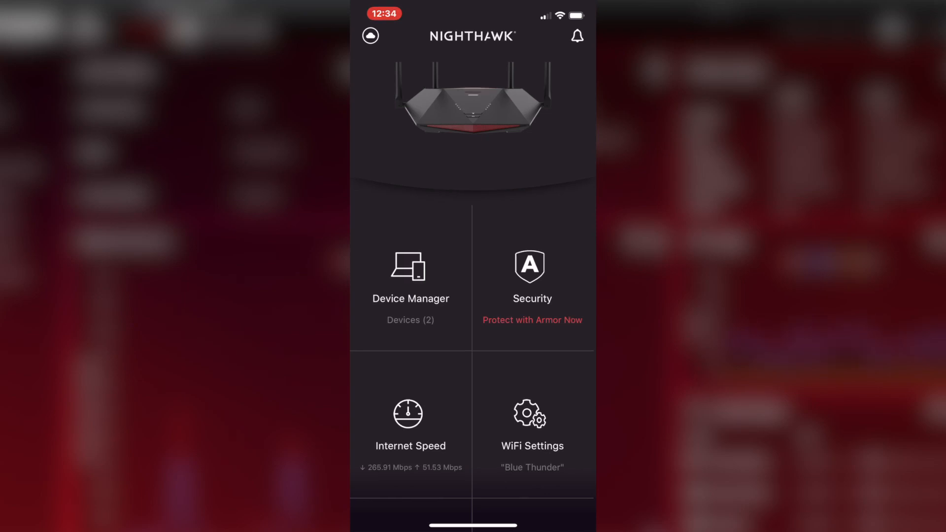
{"action": "scroll", "scroll_direction": "down", "scroll_amount": 3}
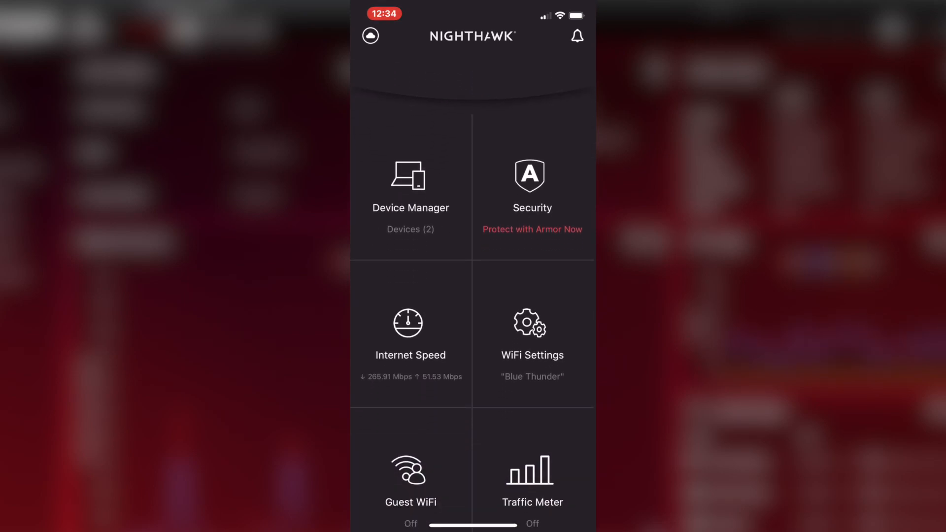
{"action": "scroll", "scroll_direction": "down", "scroll_amount": 3}
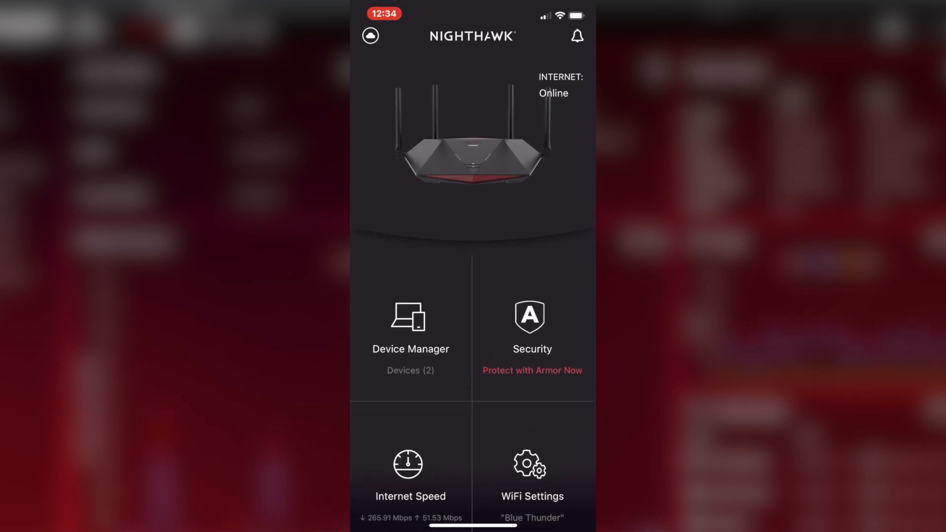
{"action": "scroll", "scroll_direction": "down", "scroll_amount": 3}
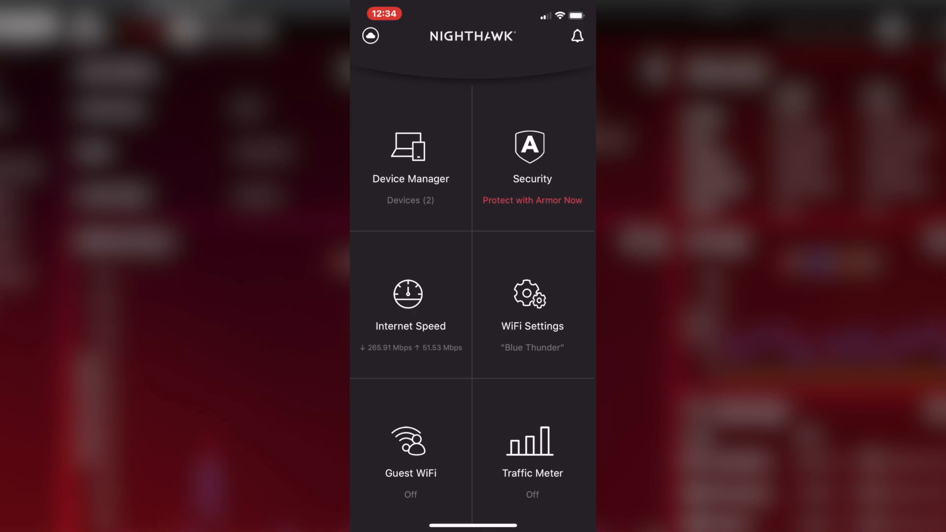
{"action": "scroll", "scroll_direction": "down", "scroll_amount": 3}
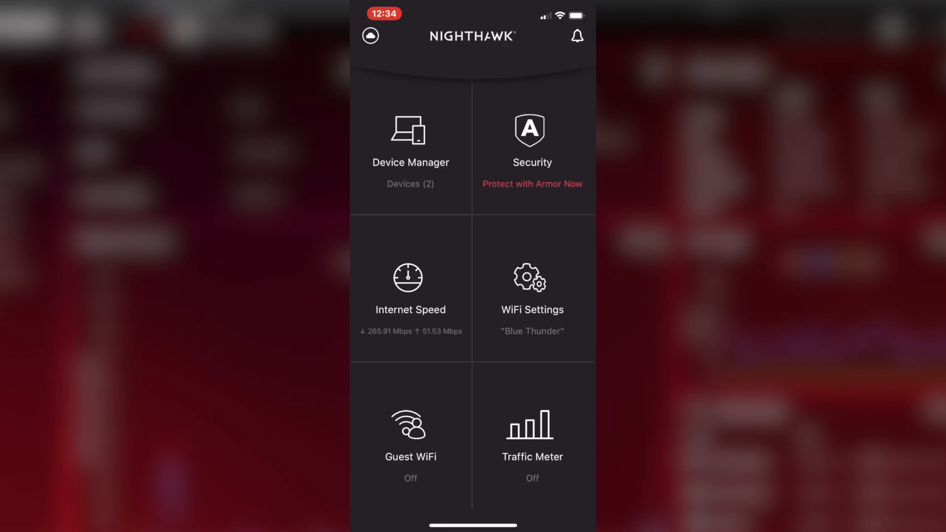
{"action": "left_click", "coordinate": [531, 289]}
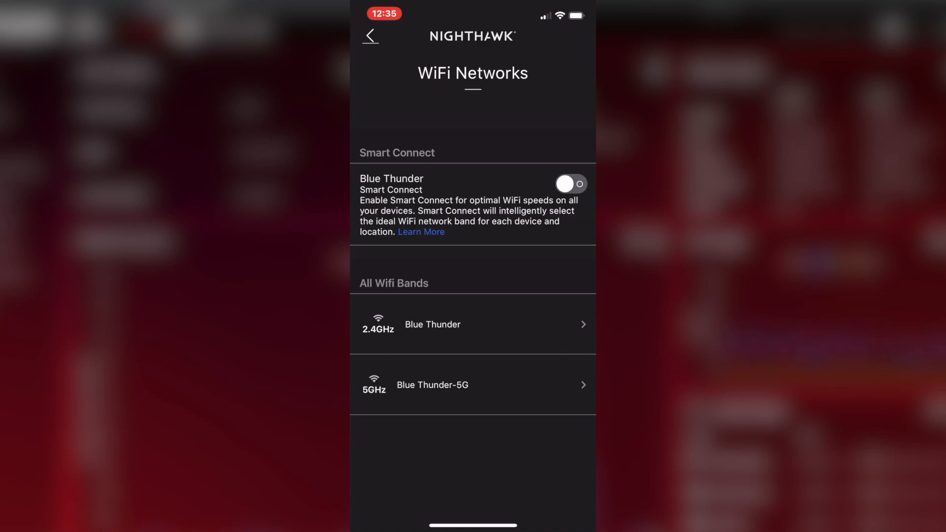
{"action": "left_click", "coordinate": [370, 36]}
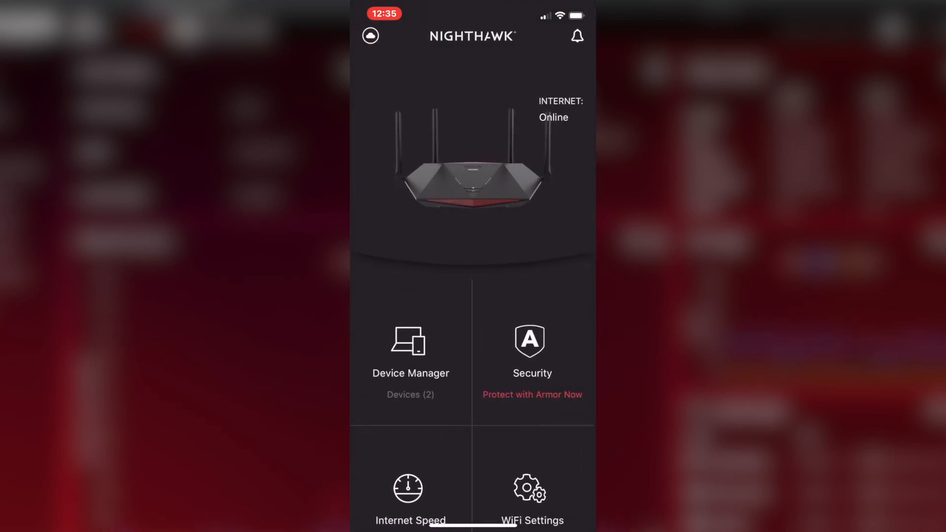